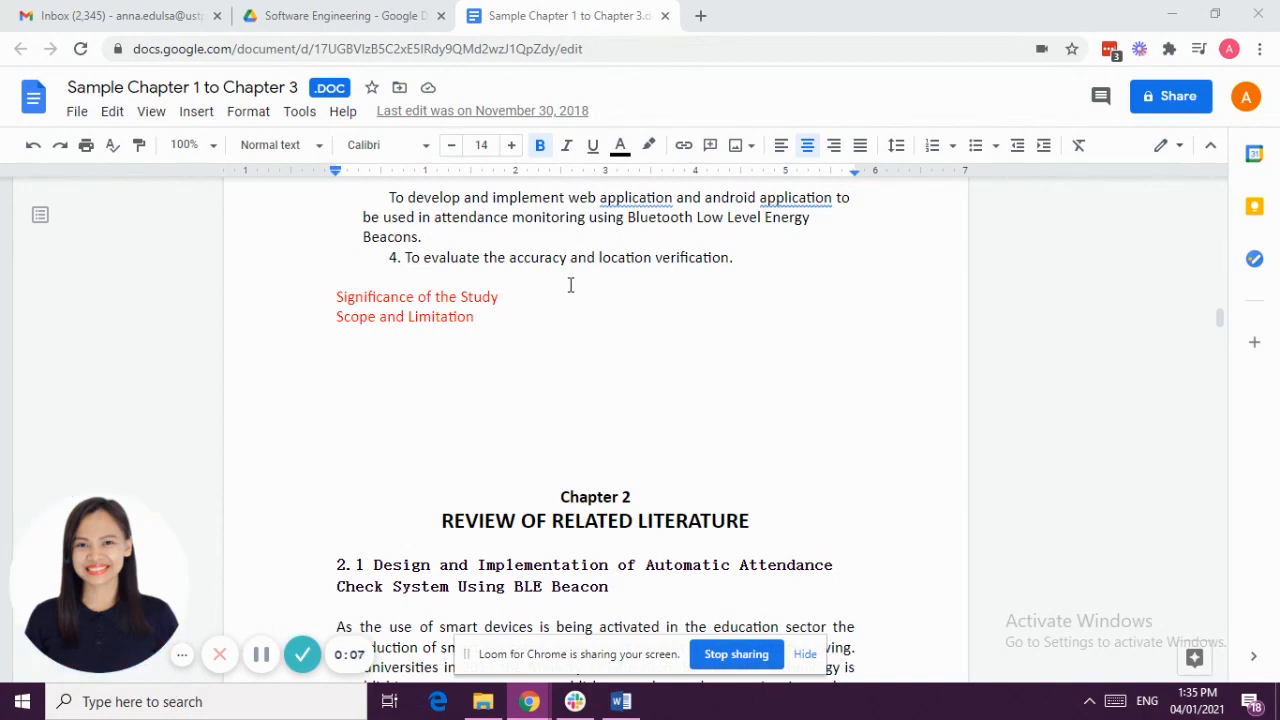
Step: Highlight the 2.1 section title and its body paragraph in the literature review
scroll("down", 3)
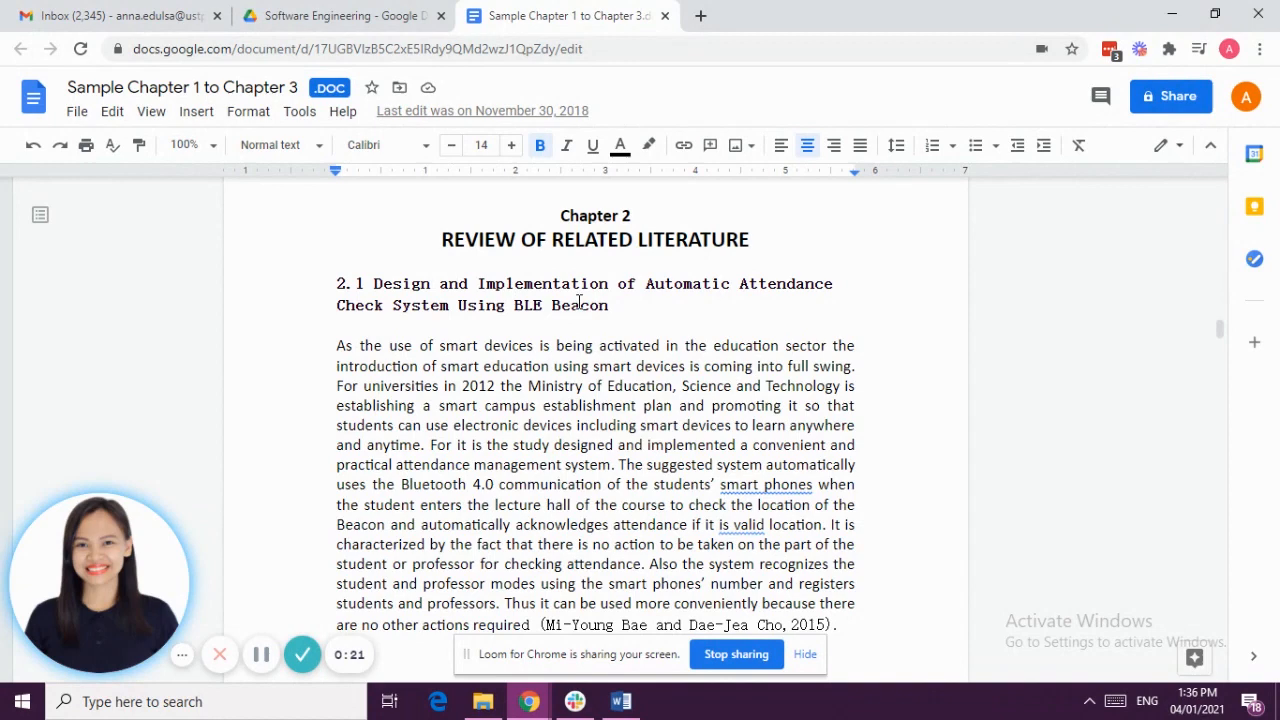
left_click_drag(336, 284, 608, 304)
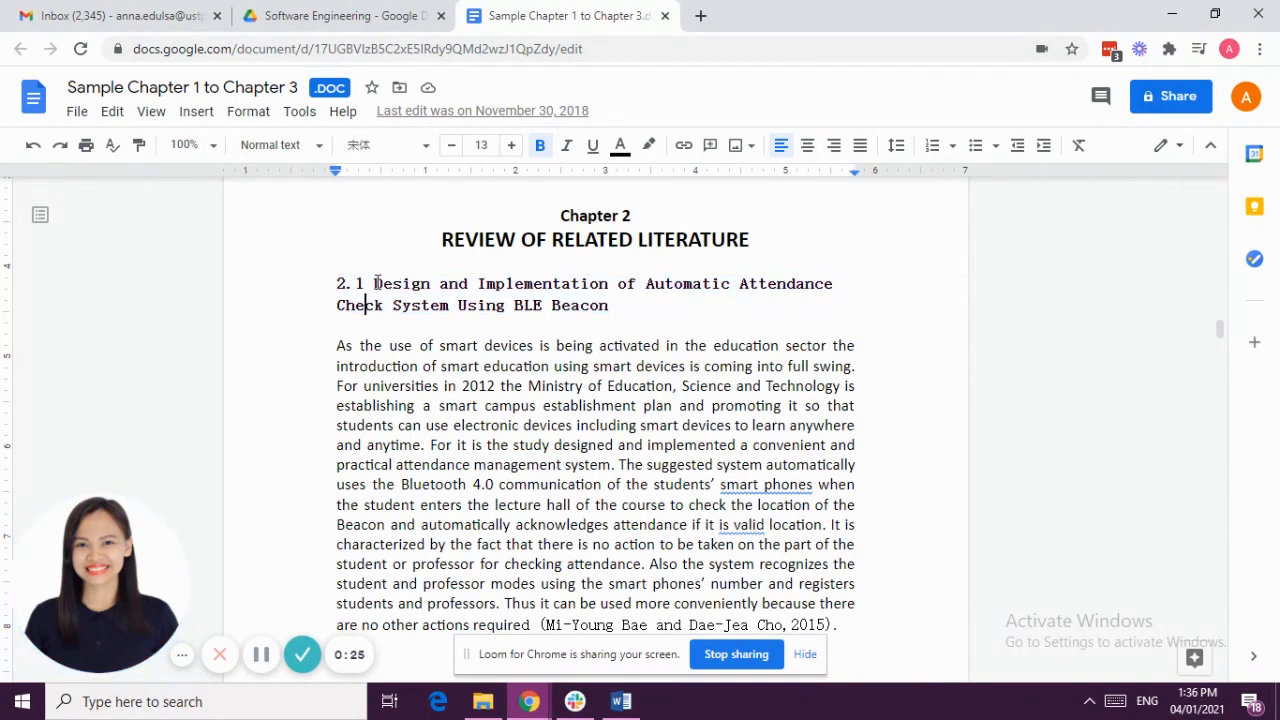
left_click_drag(336, 304, 608, 304)
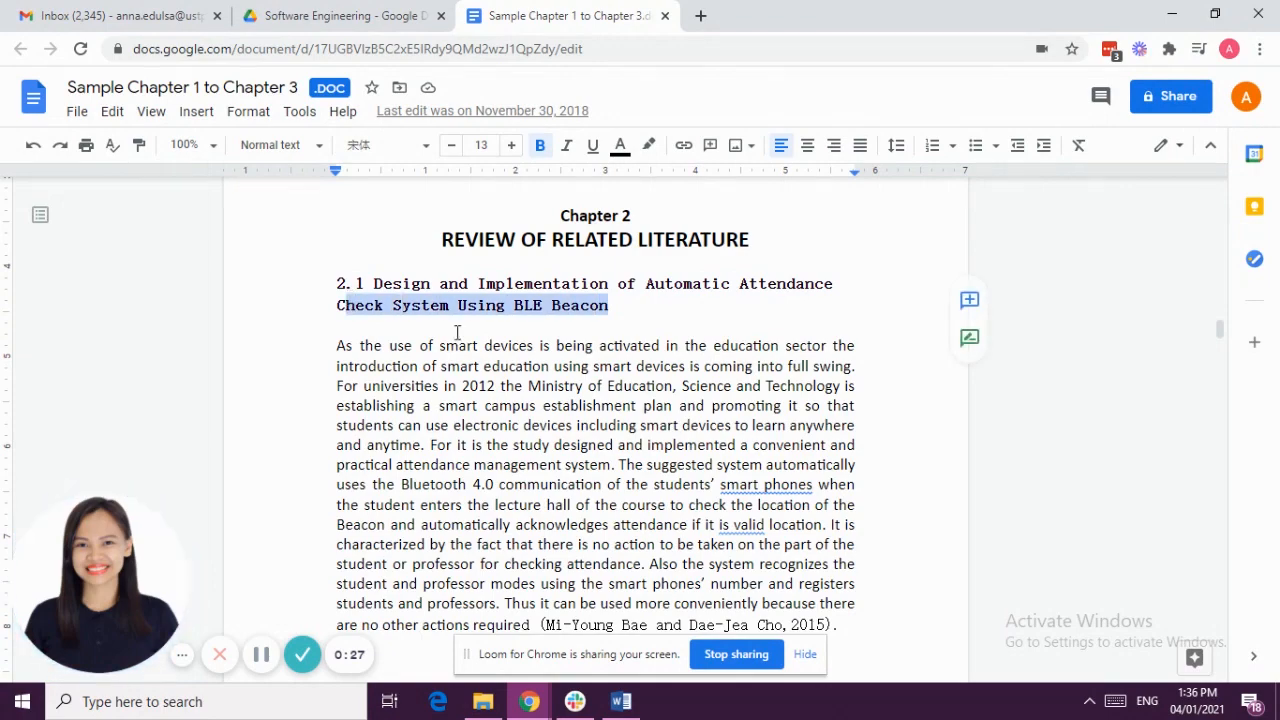
left_click_drag(336, 344, 844, 532)
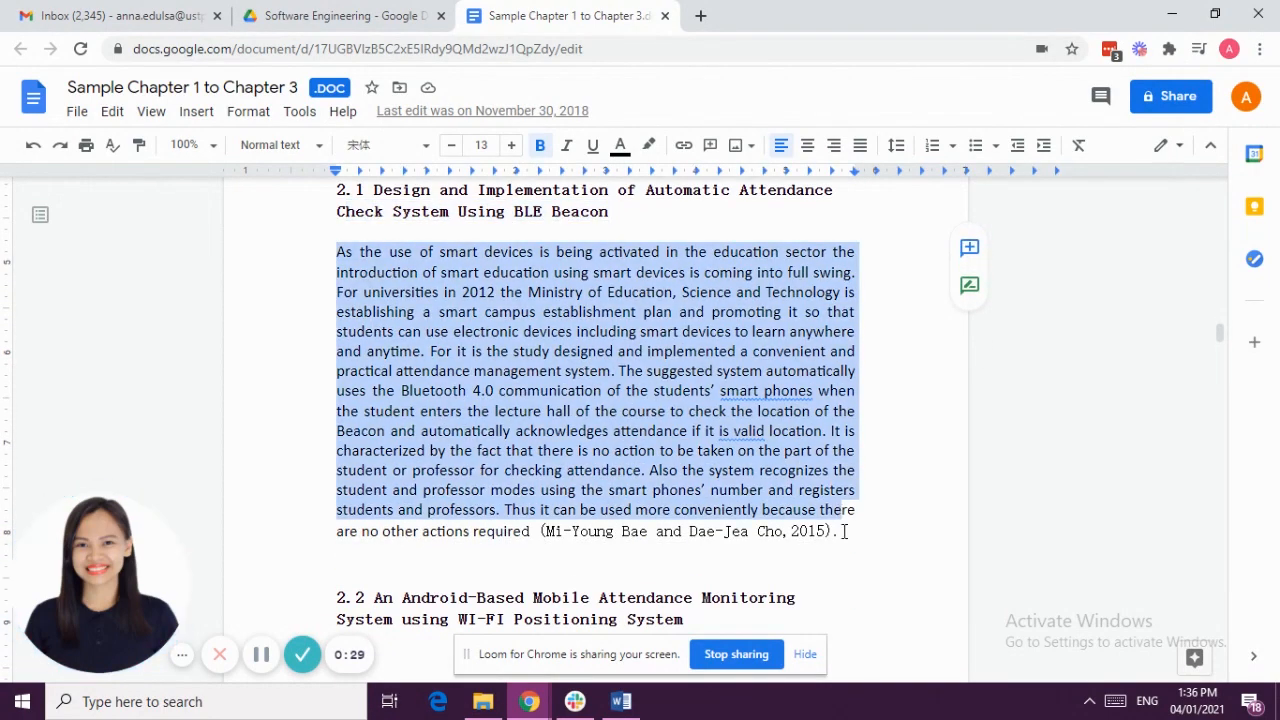
left_click(860, 144)
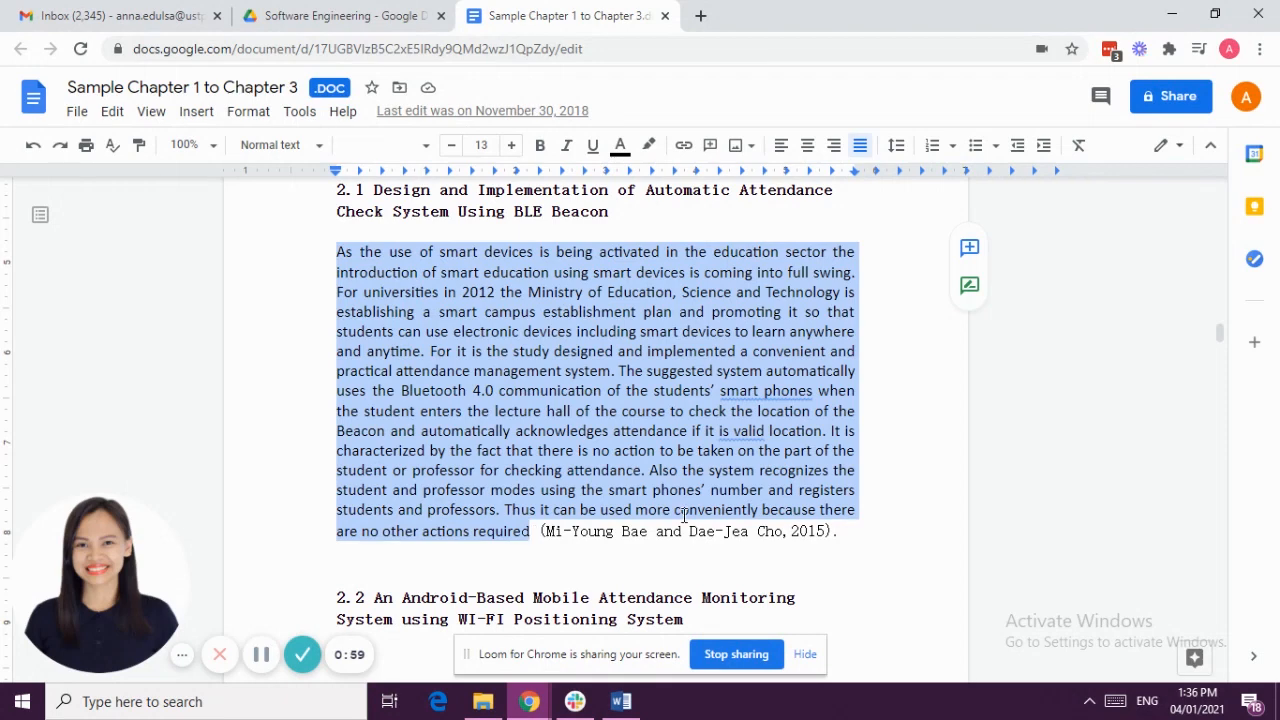
Step: Place the cursor inside the closing citation and reach the blank page after section 2.5
left_click(538, 532)
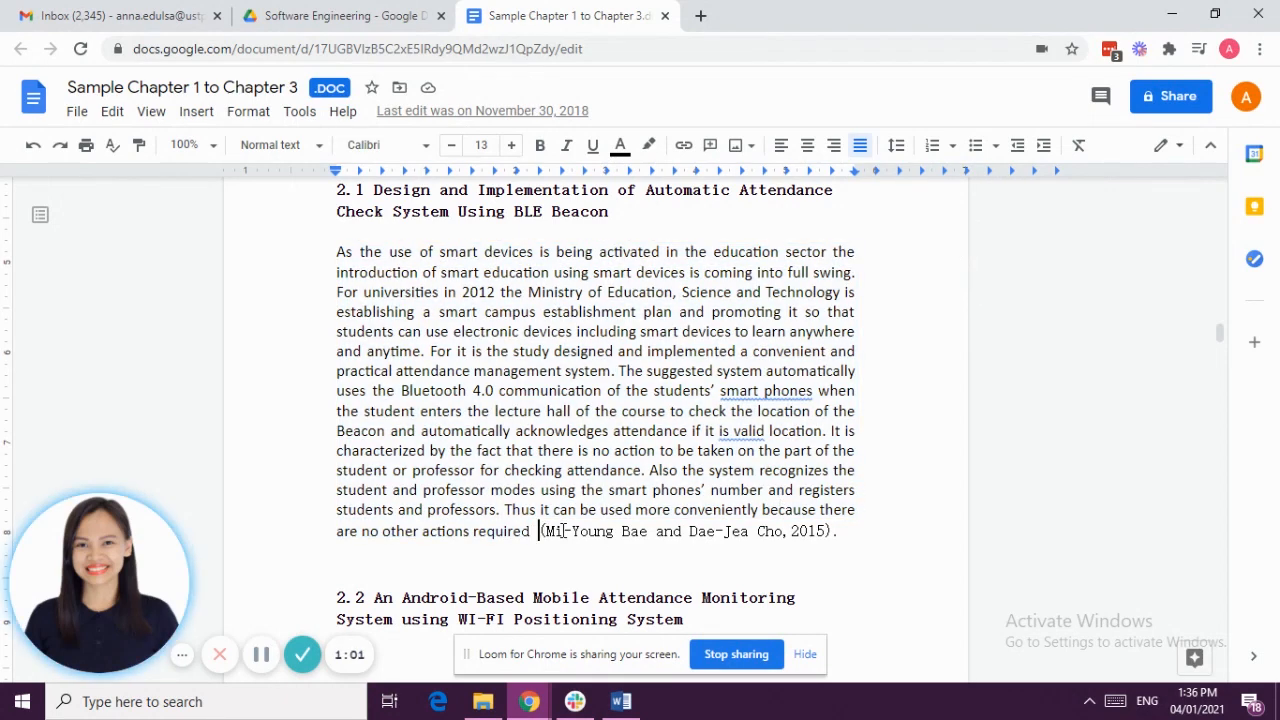
left_click_drag(538, 532, 832, 532)
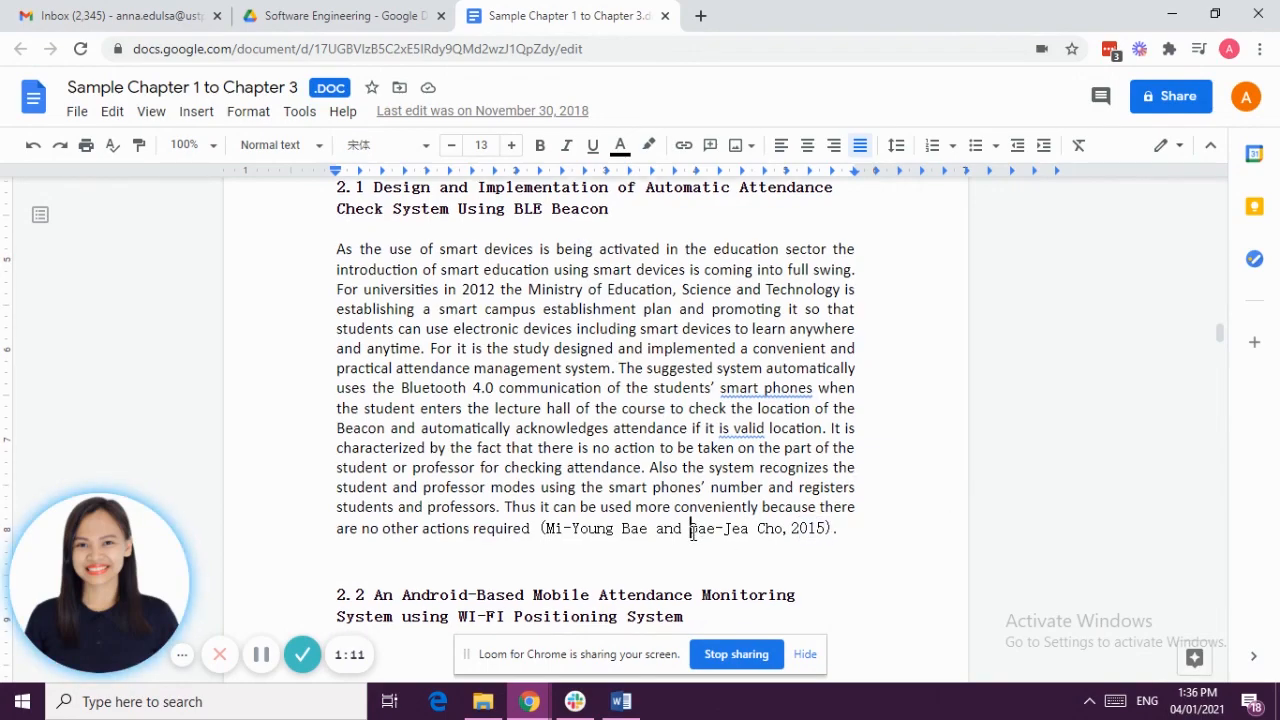
scroll("down", 3)
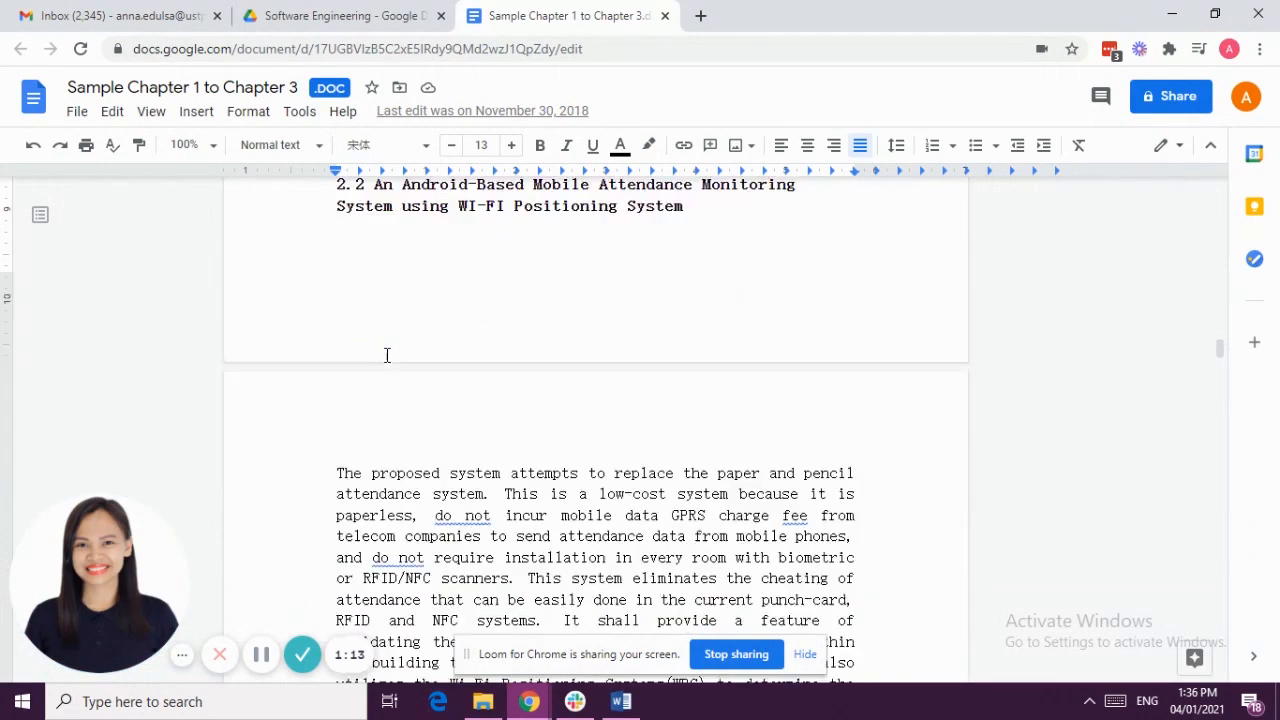
scroll("down", 3)
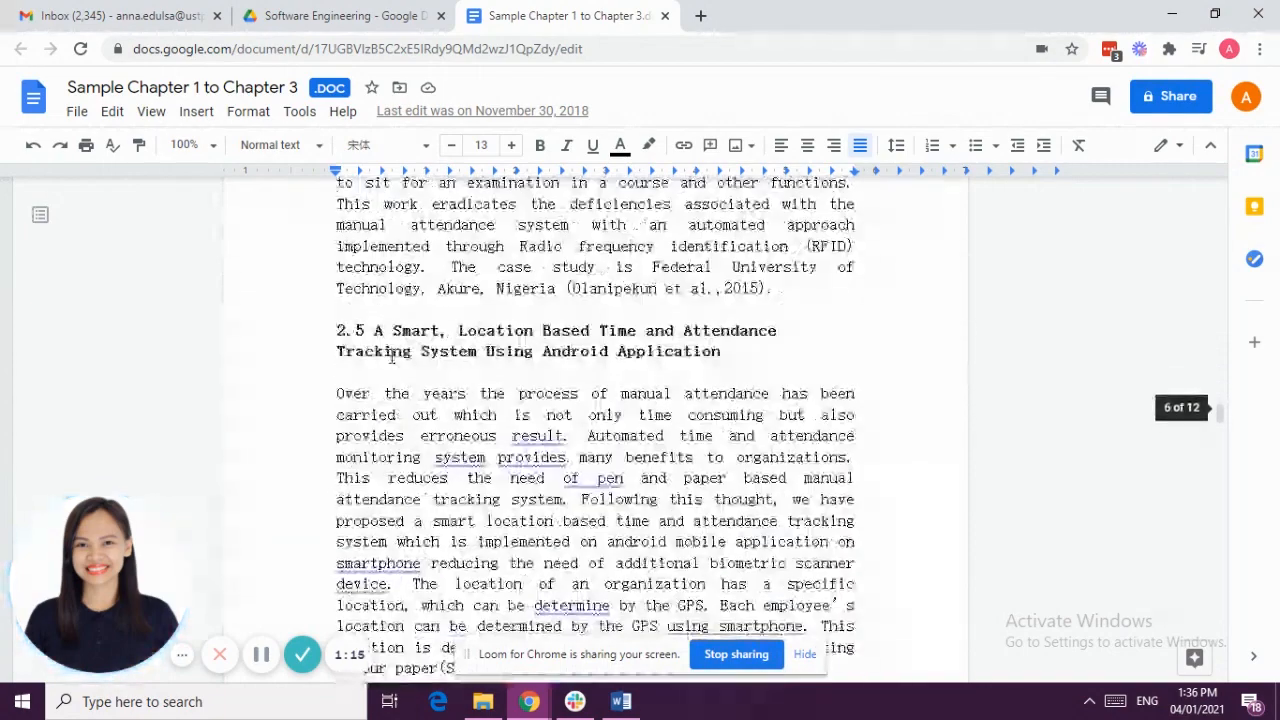
scroll("down", 3)
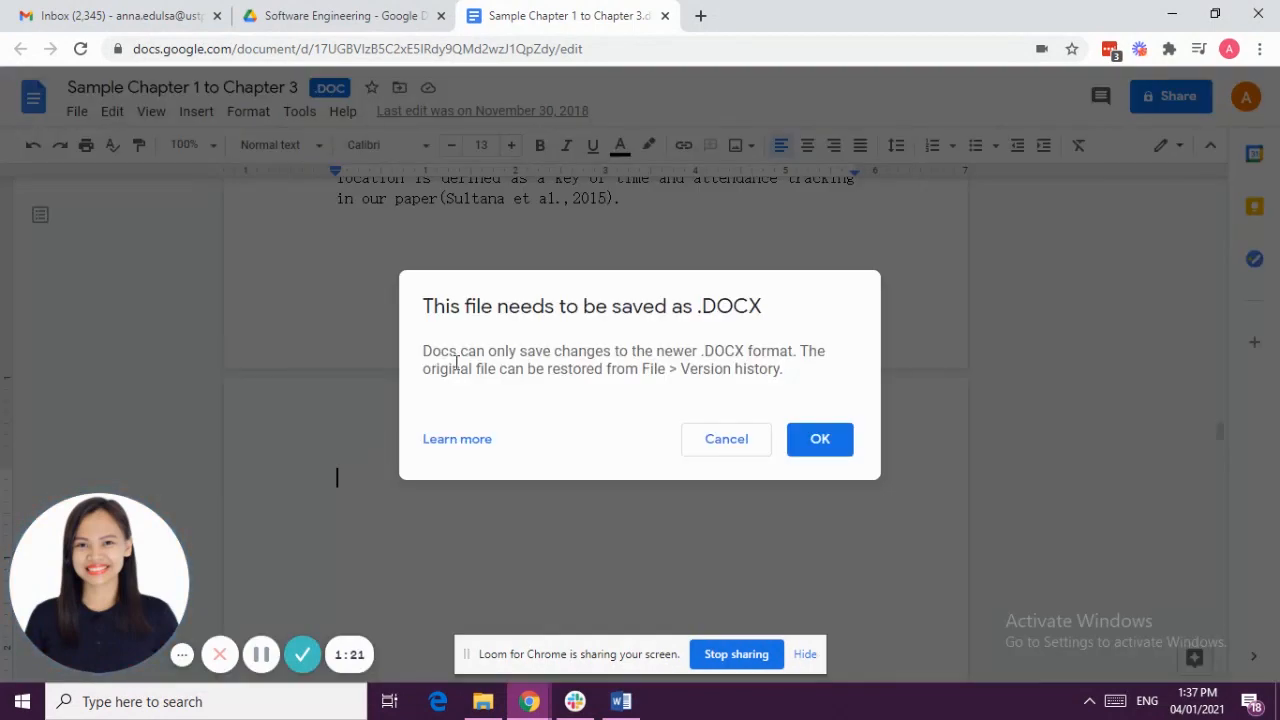
Step: Accept saving the thesis as .DOCX and begin section 2.6 on the empty page
left_click(820, 440)
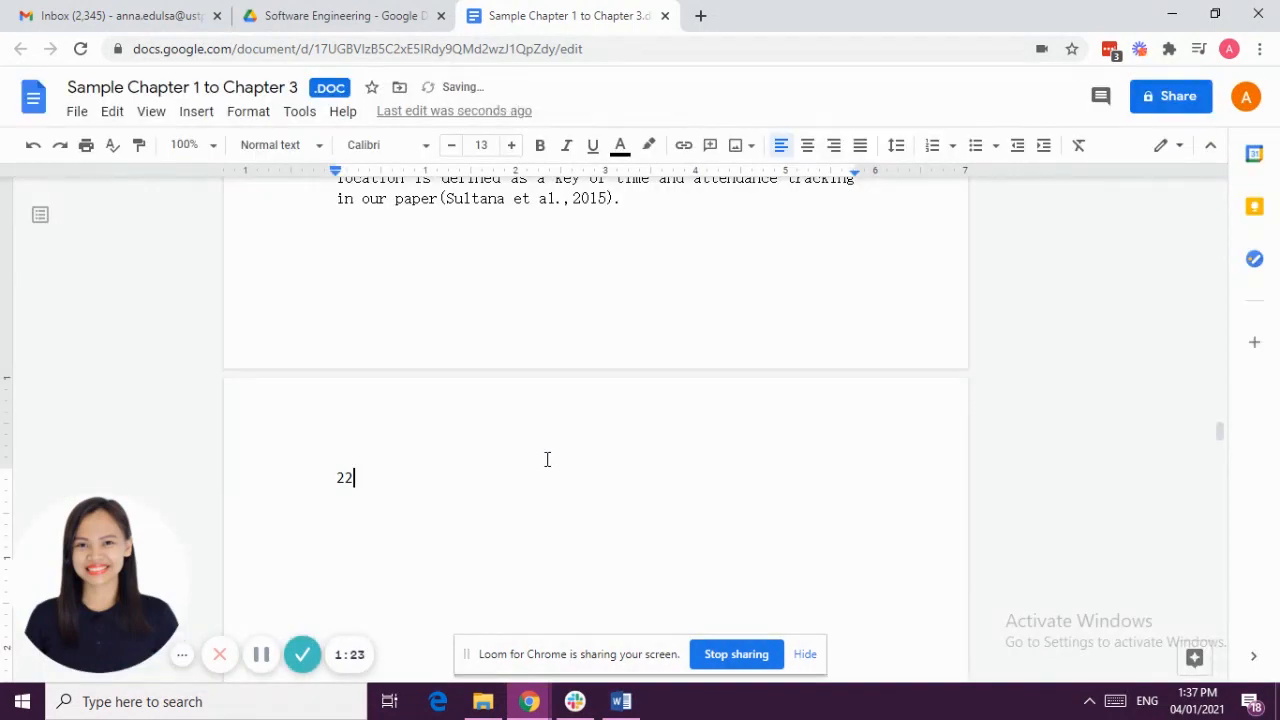
type("2.6")
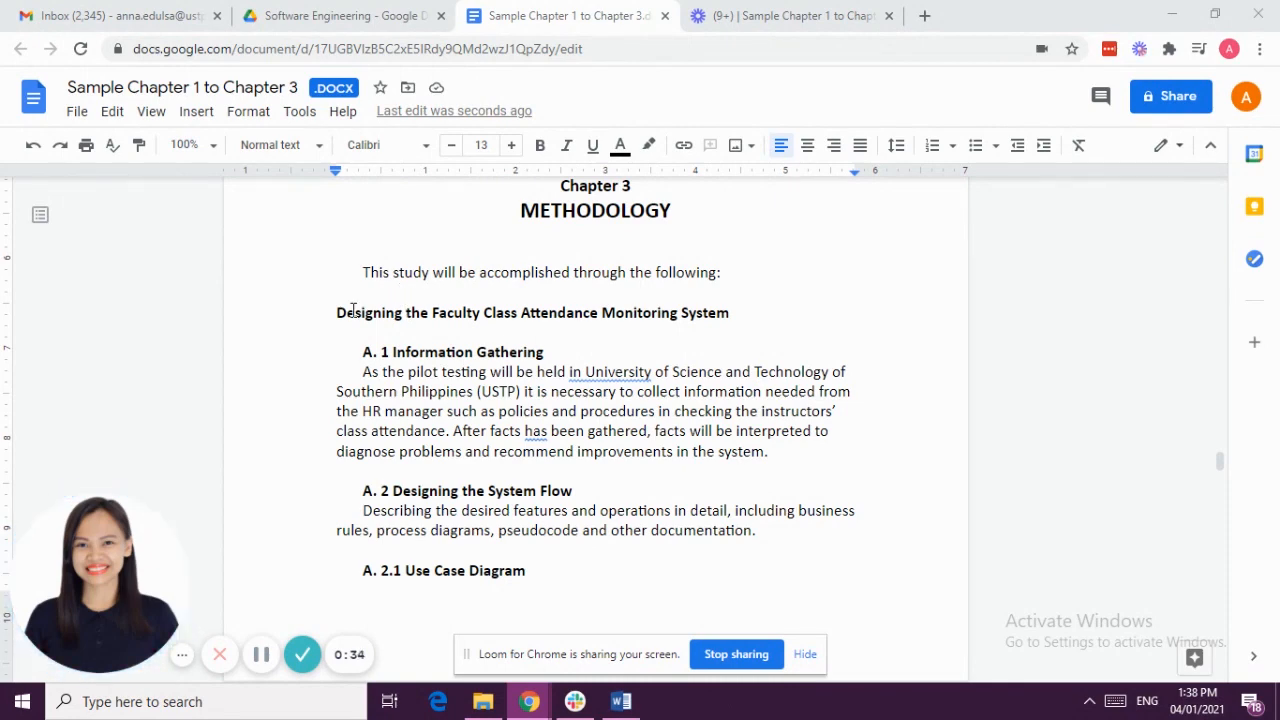
left_click_drag(336, 312, 548, 576)
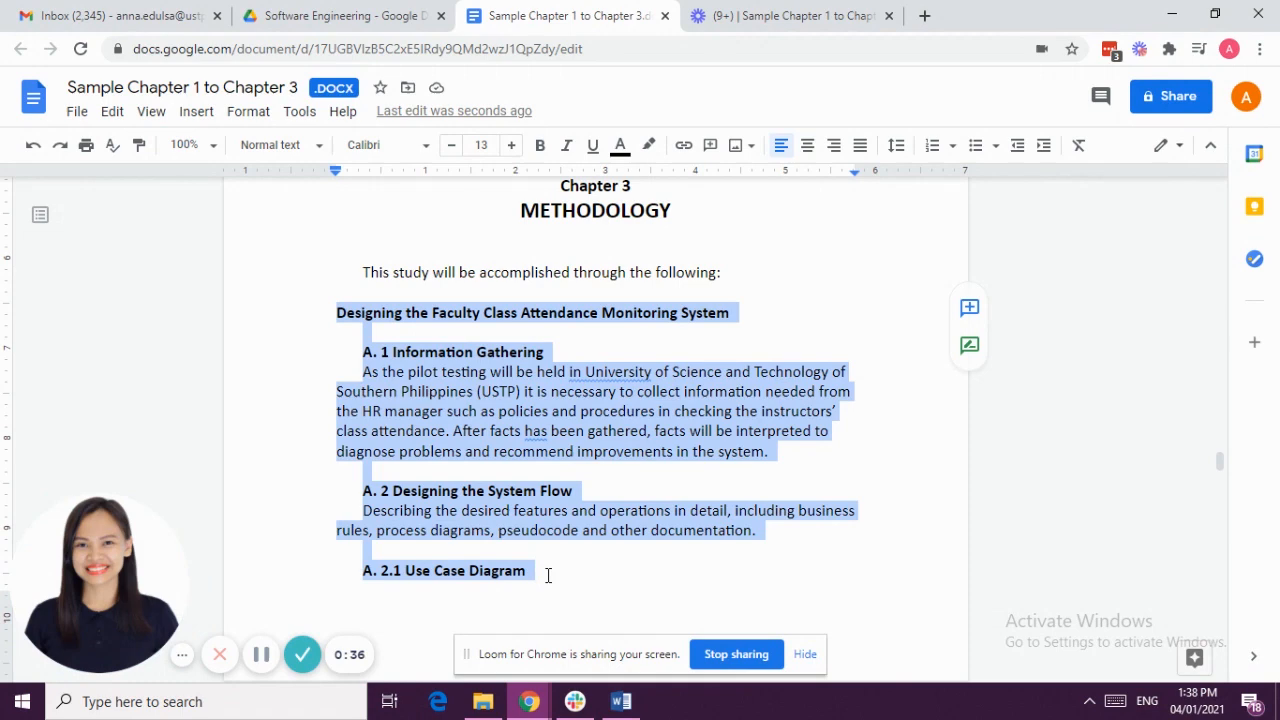
left_click(338, 312)
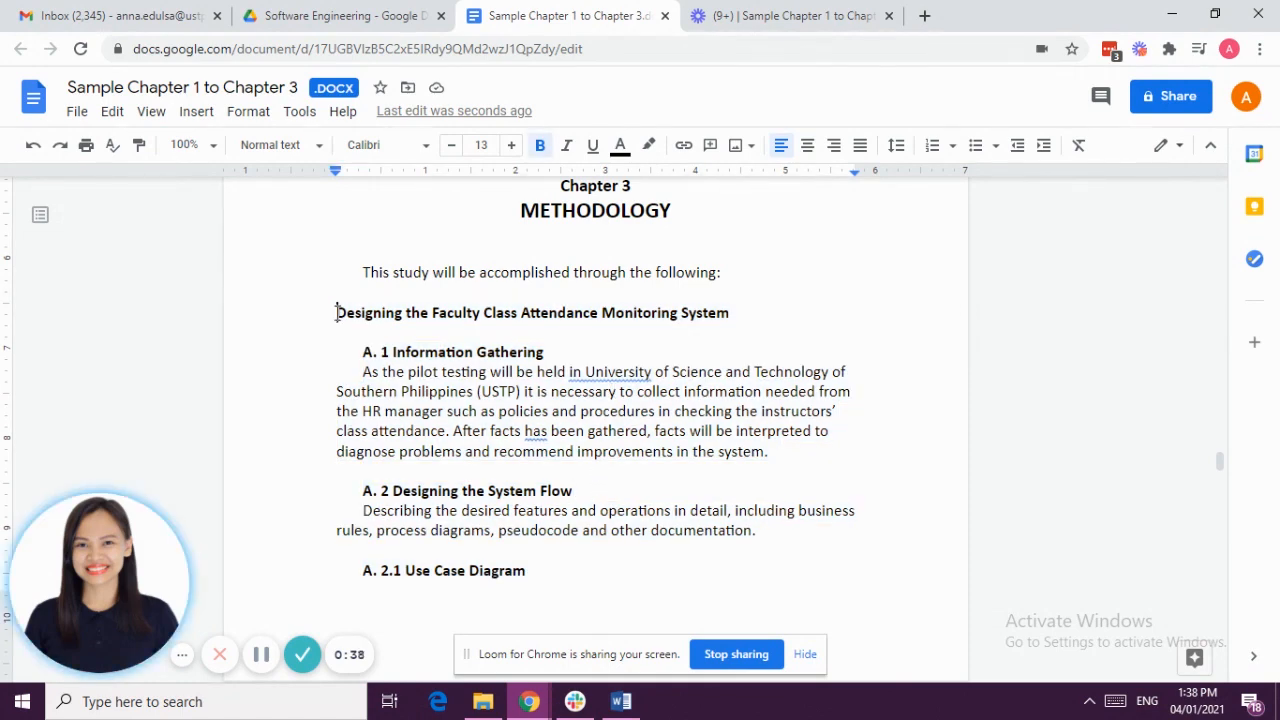
left_click_drag(336, 312, 756, 530)
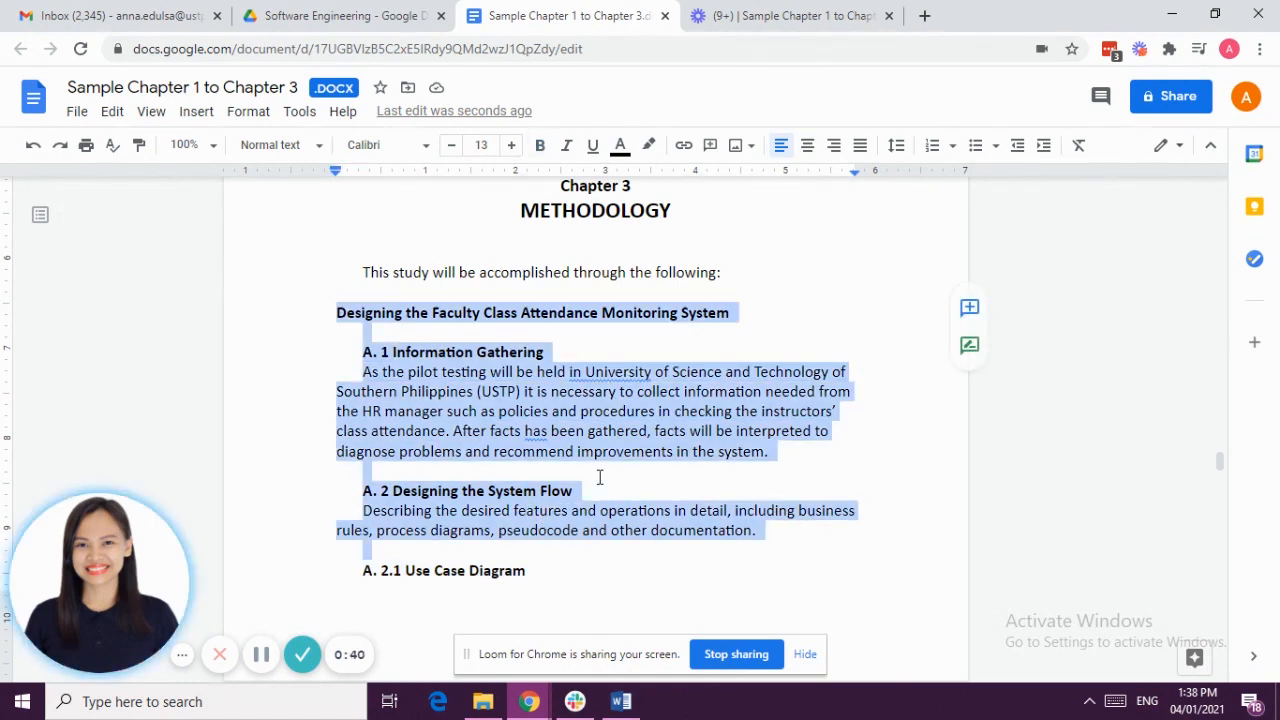
scroll("down", 3)
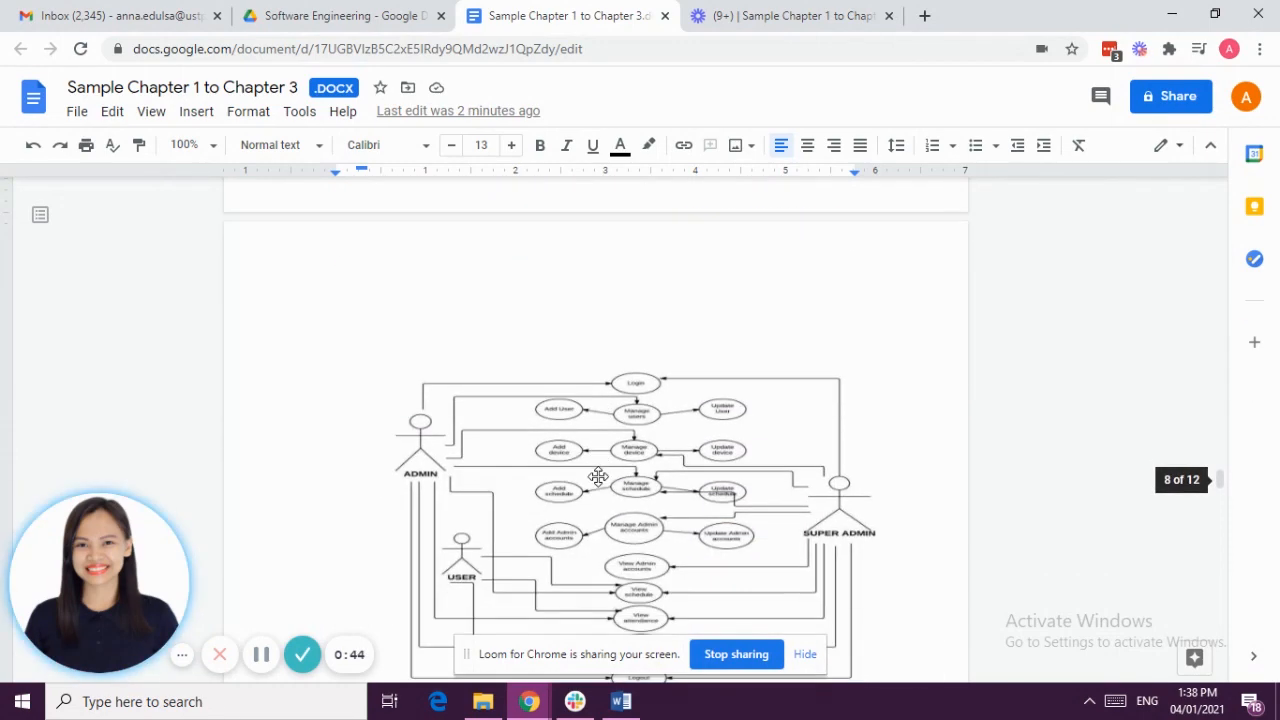
scroll("down", 3)
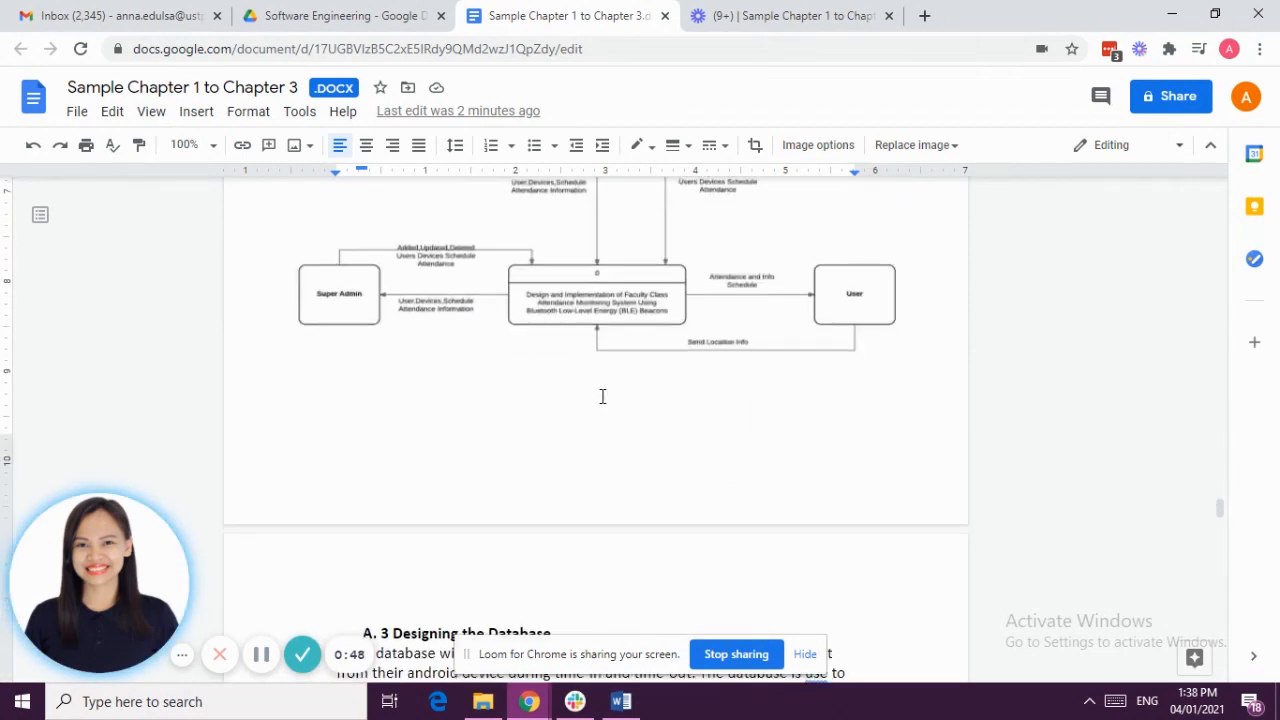
scroll("down", 3)
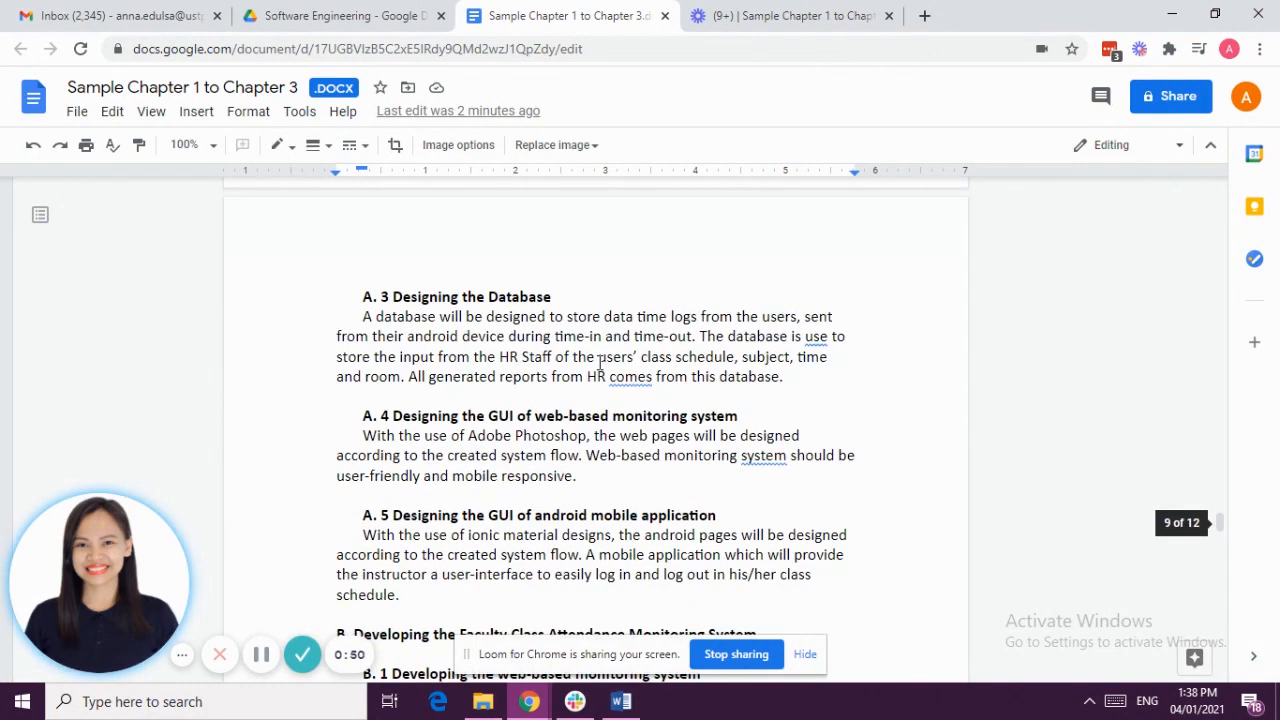
scroll("down", 3)
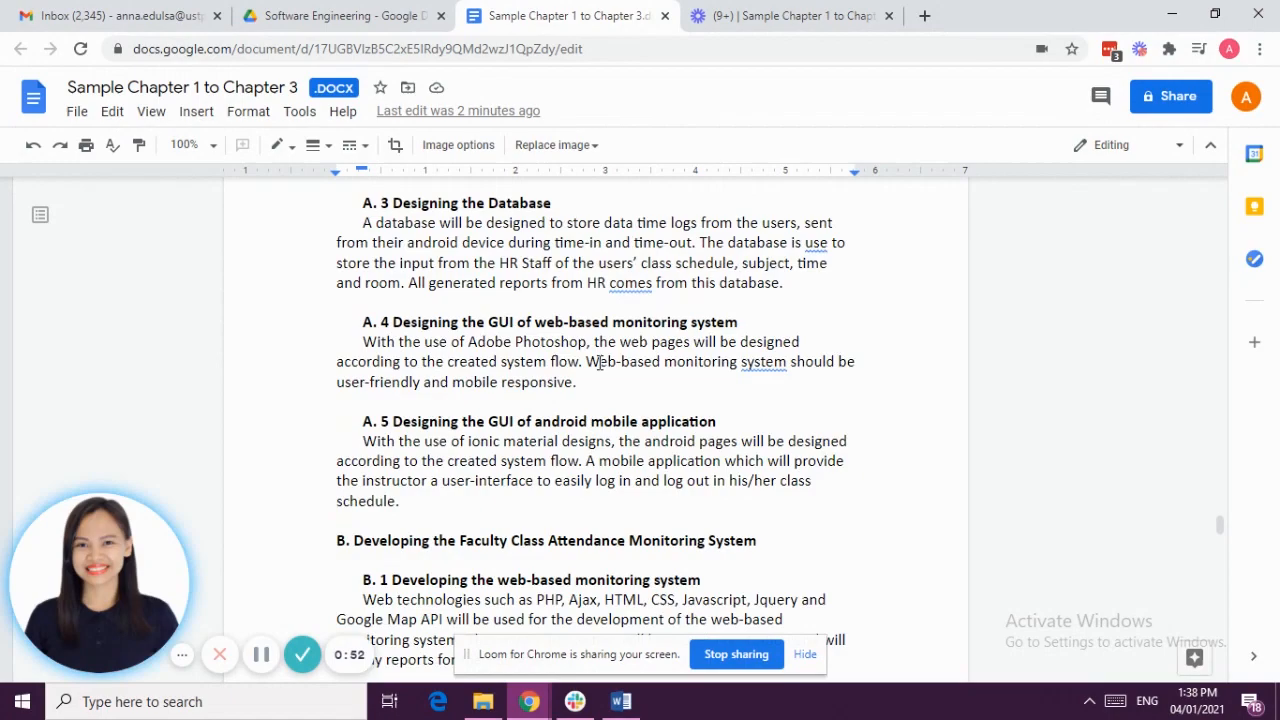
scroll("down", 3)
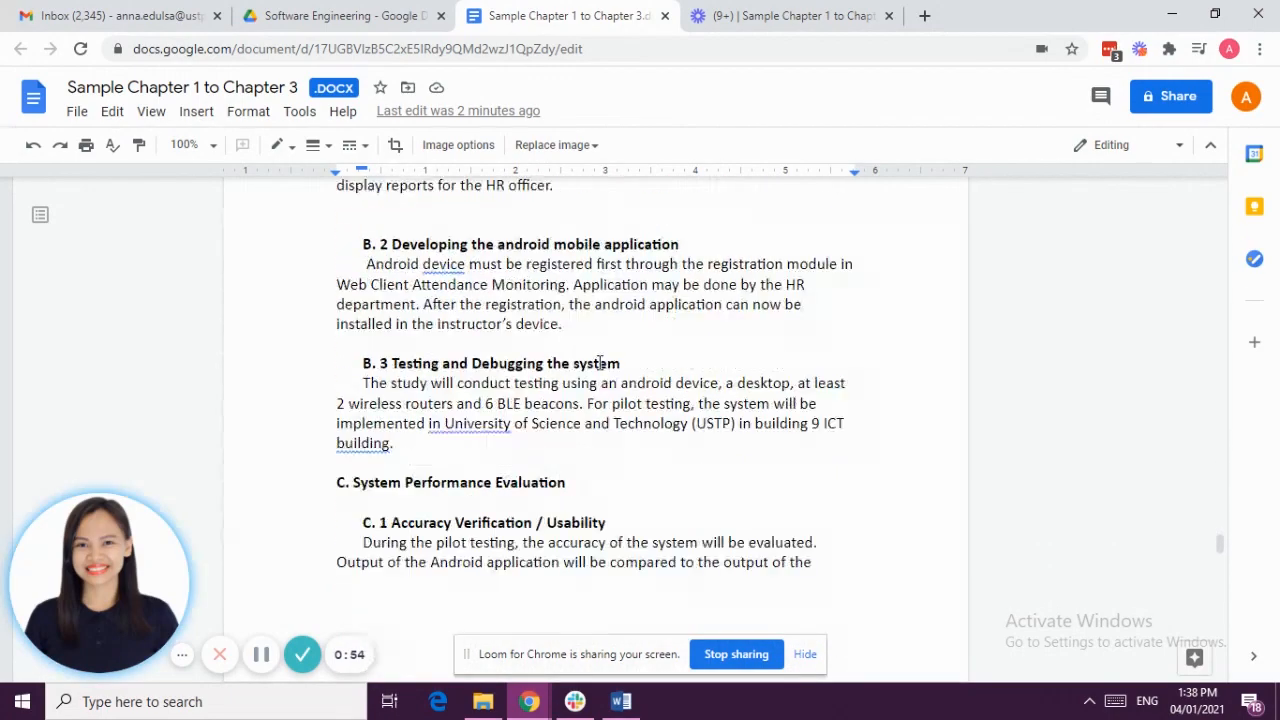
scroll("down", 3)
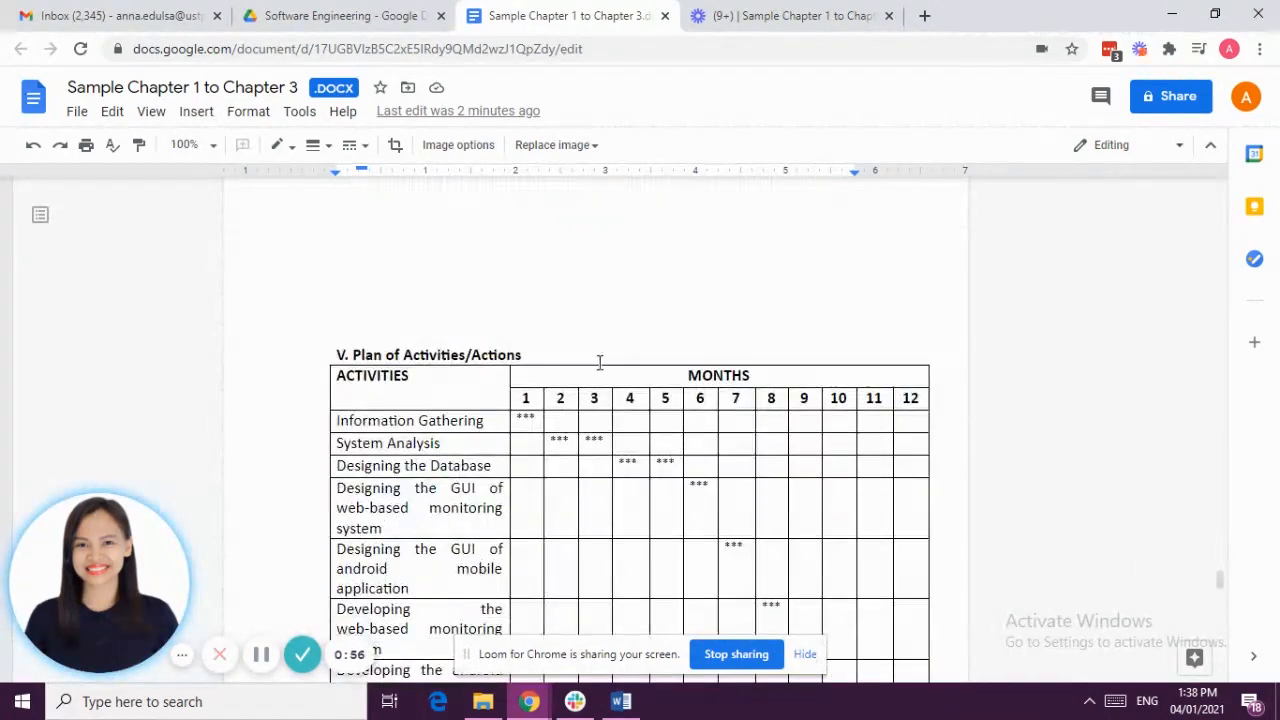
scroll("down", 3)
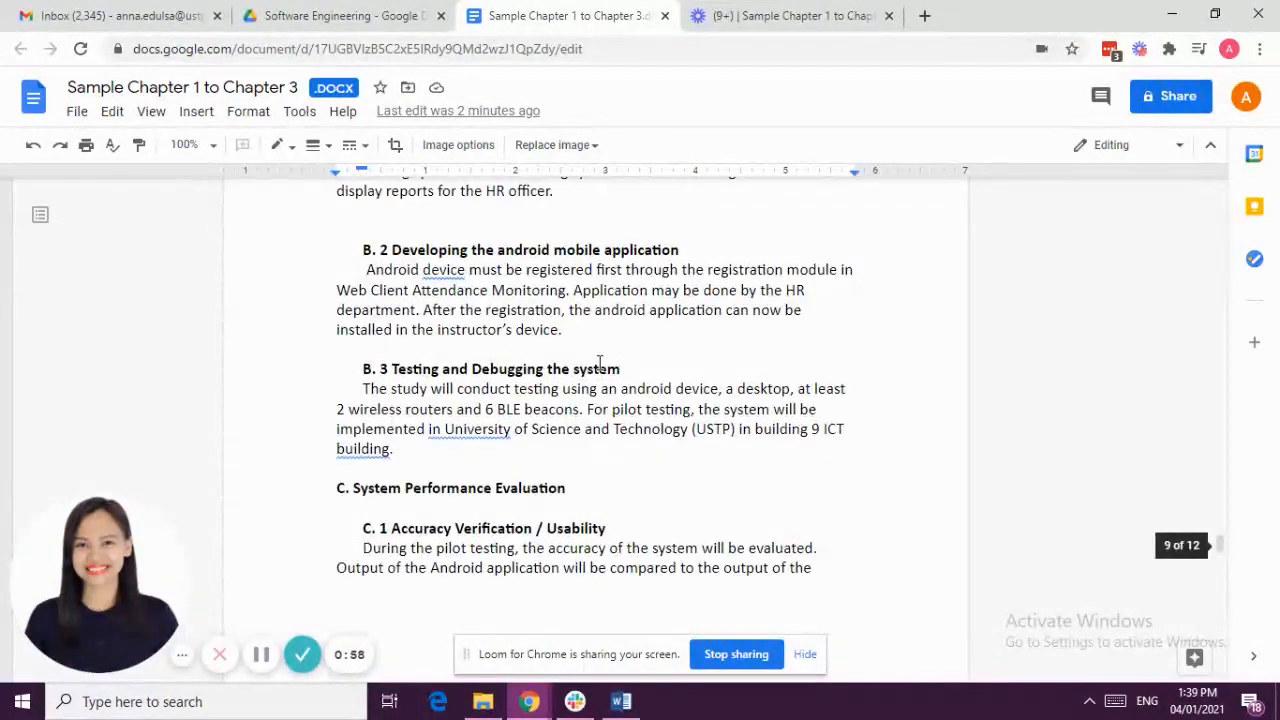
scroll("up", 3)
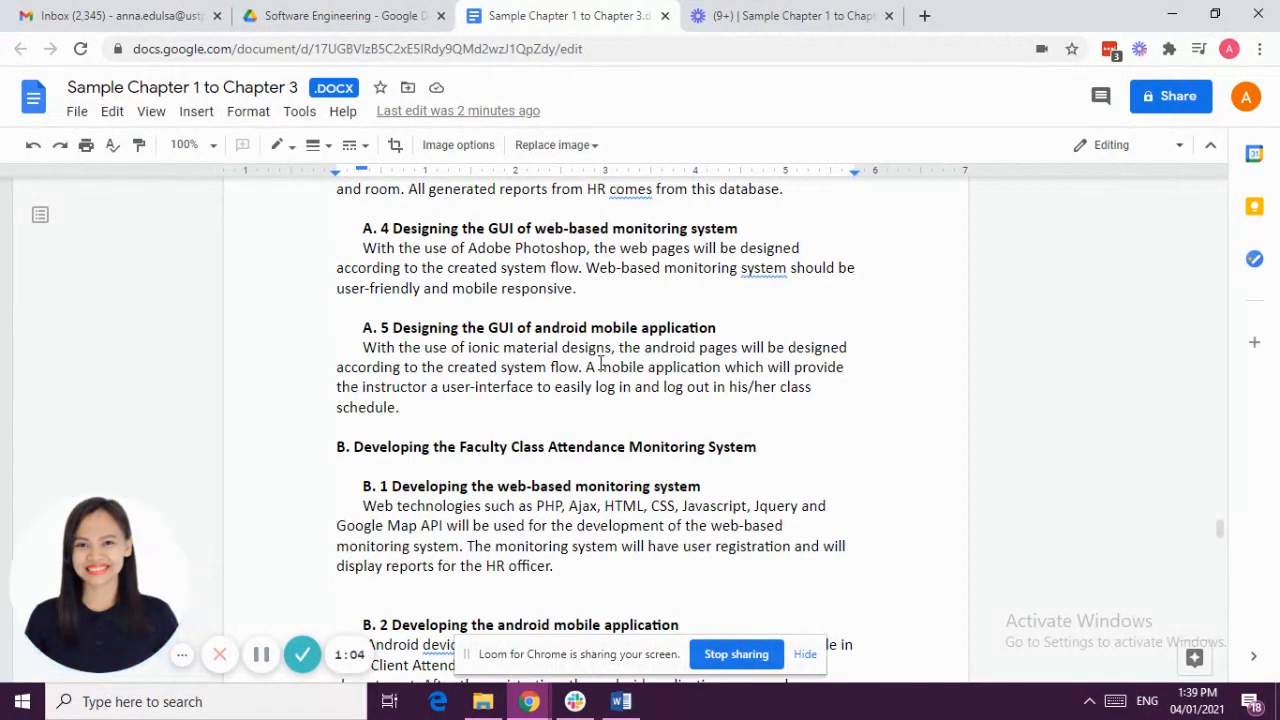
scroll("down", 3)
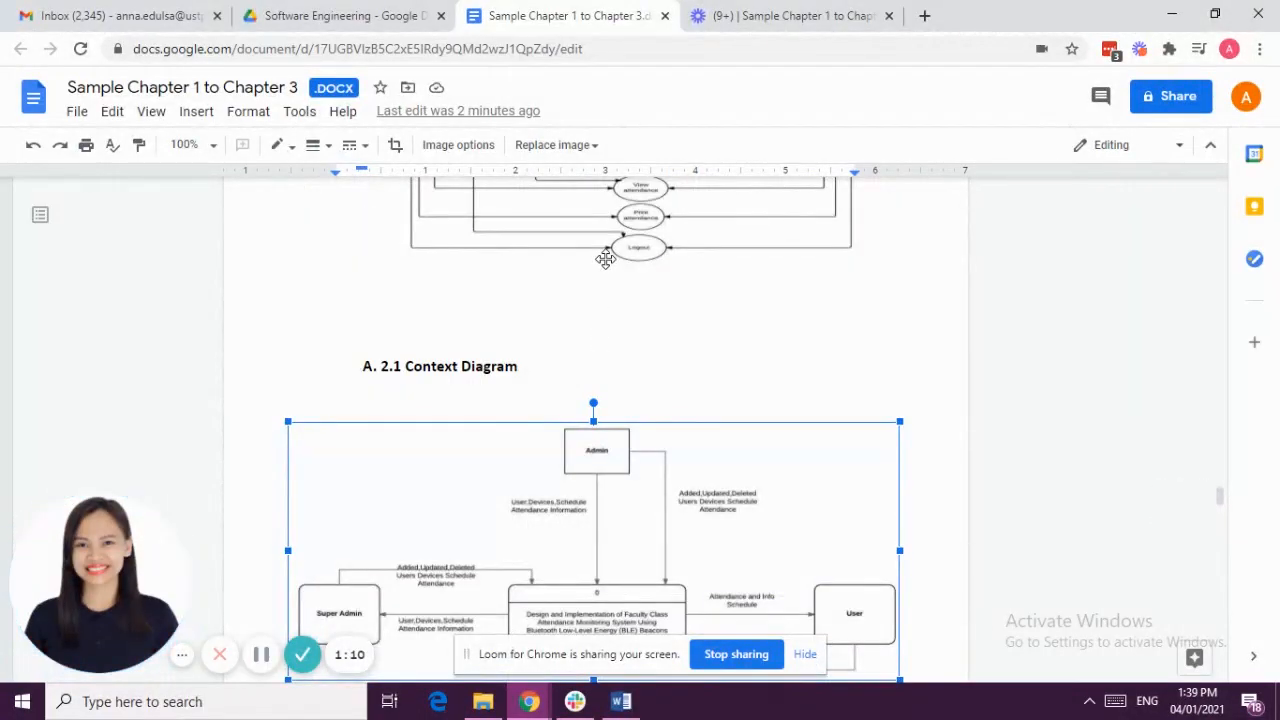
scroll("down", 3)
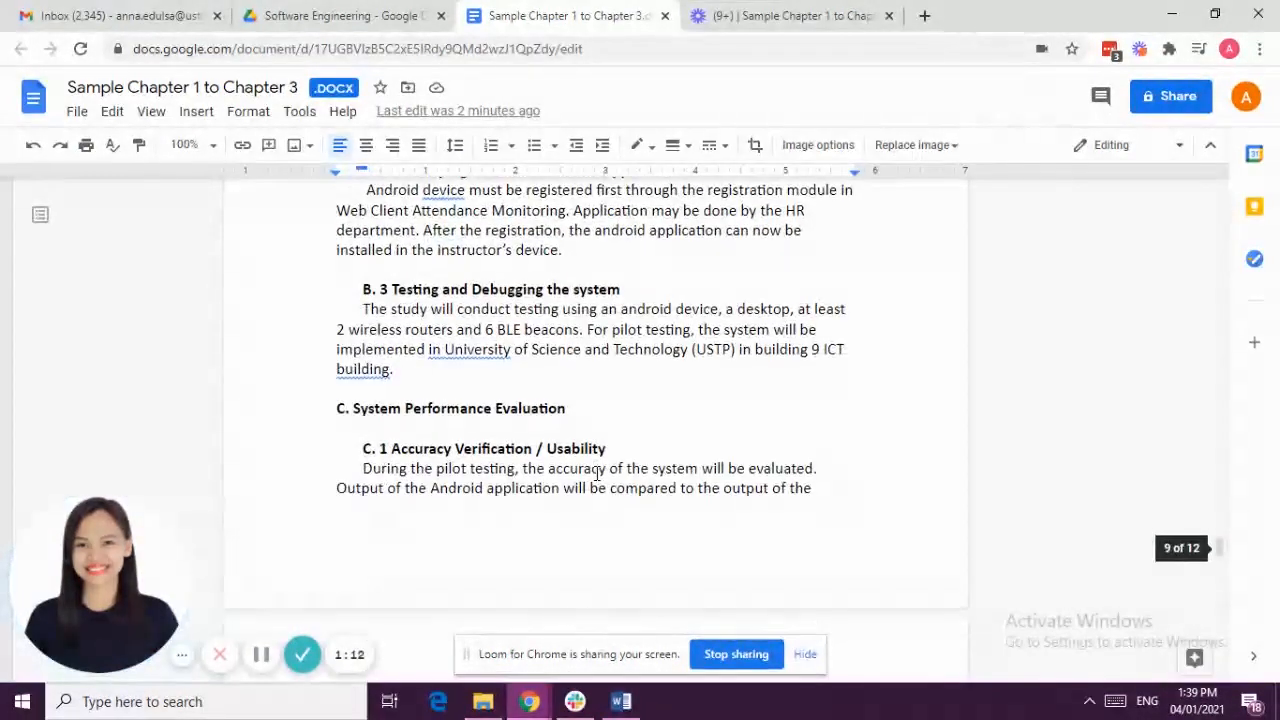
scroll("down", 3)
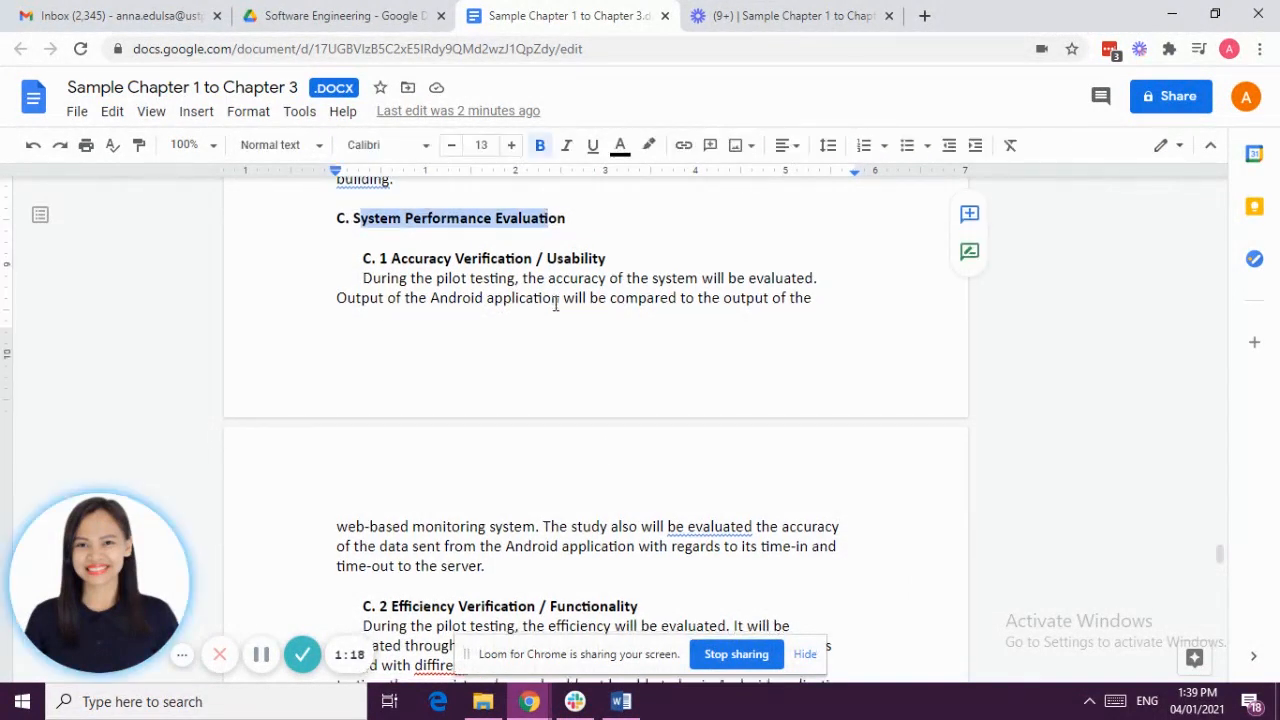
scroll("down", 3)
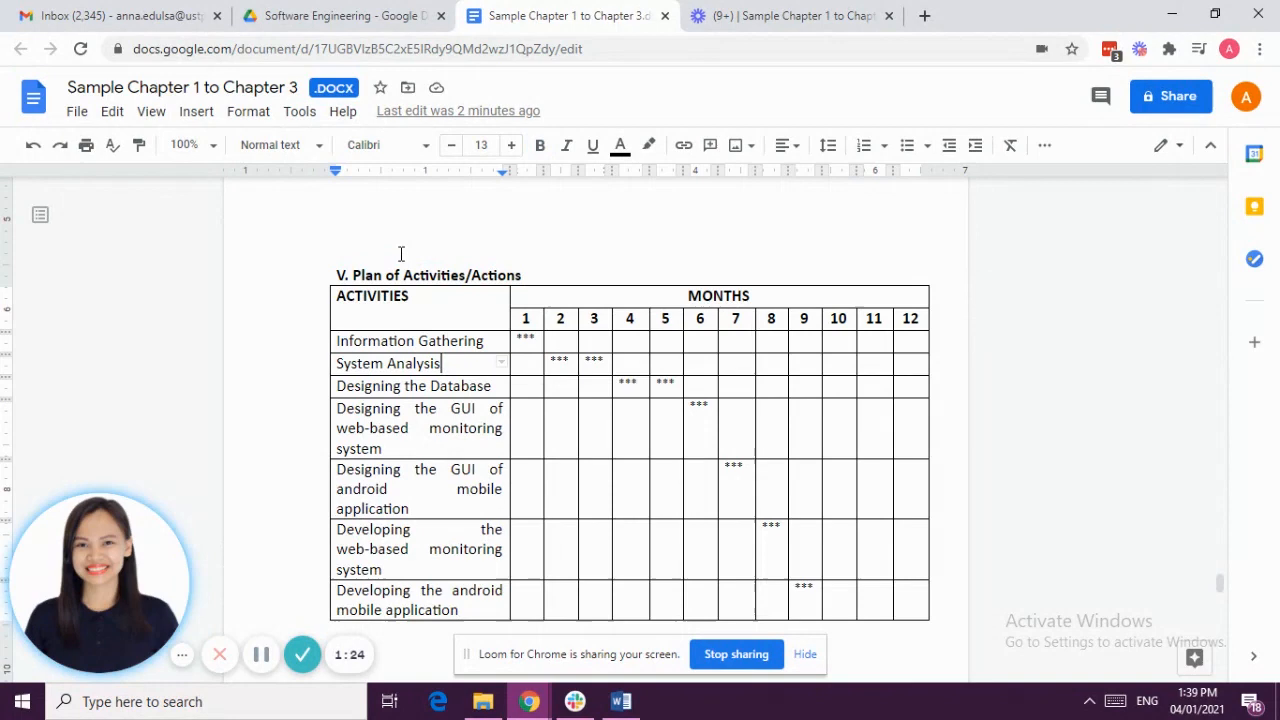
mouse_move(692, 380)
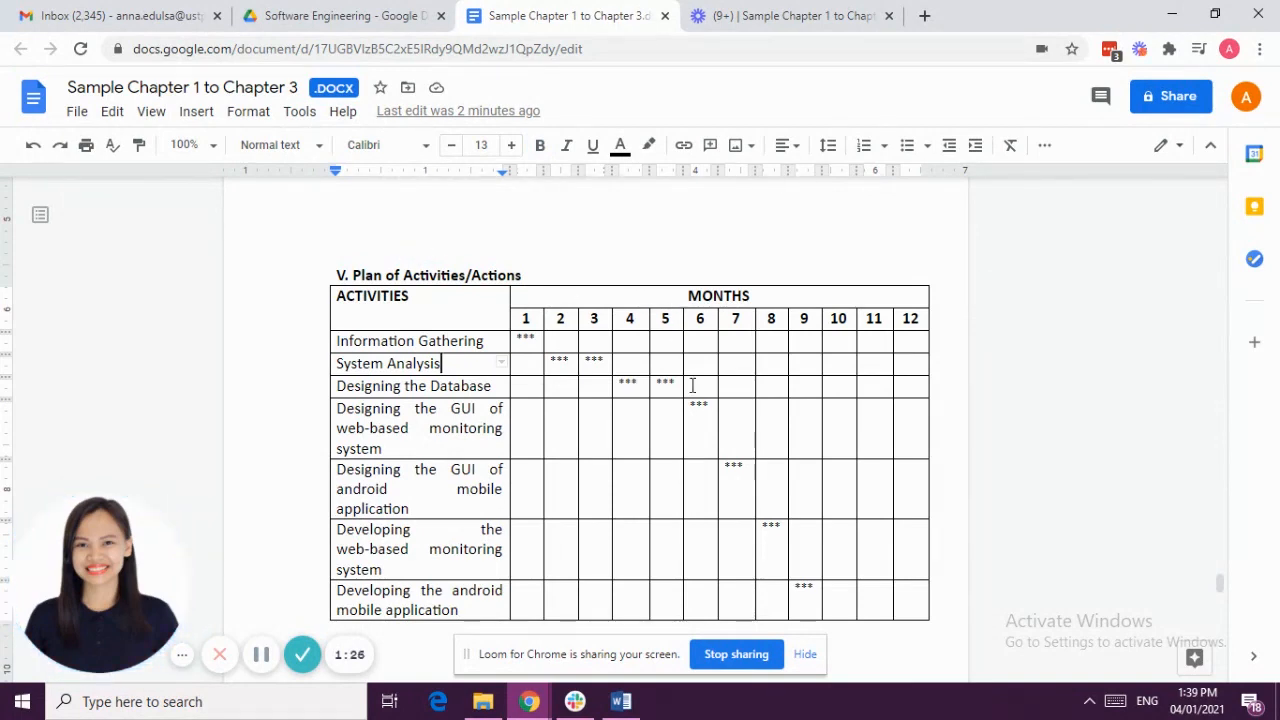
scroll("down", 3)
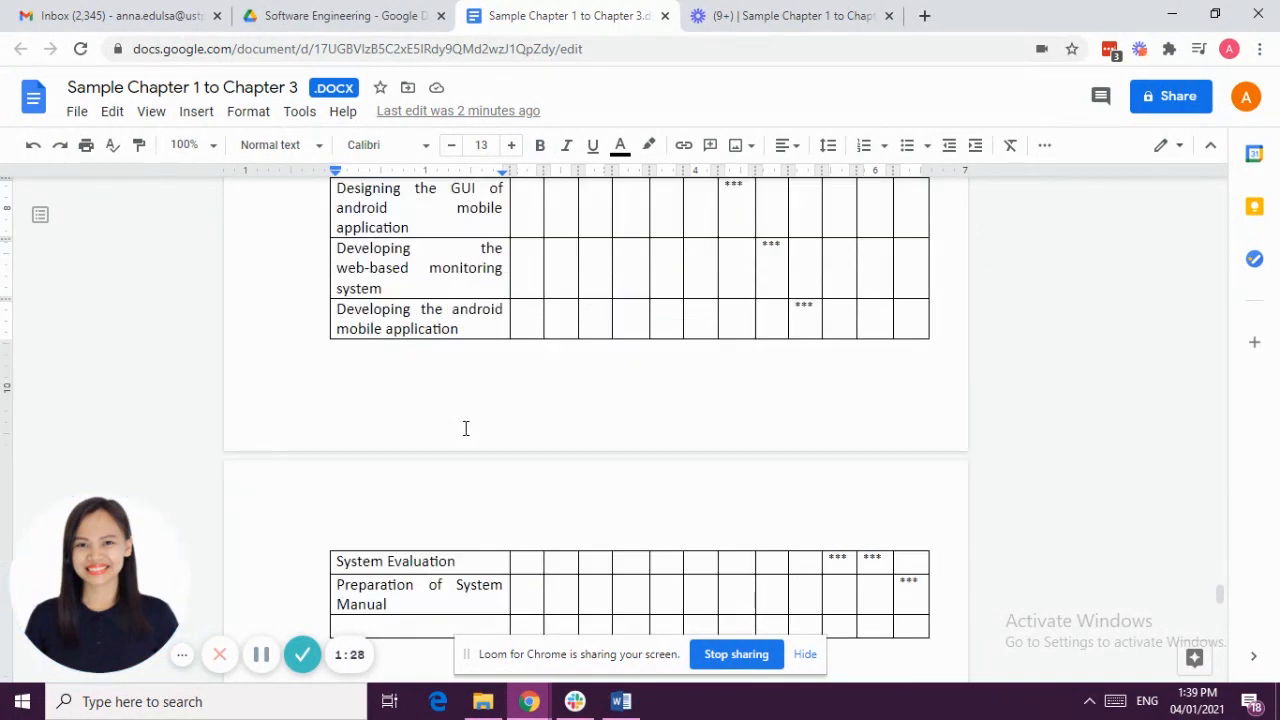
scroll("down", 3)
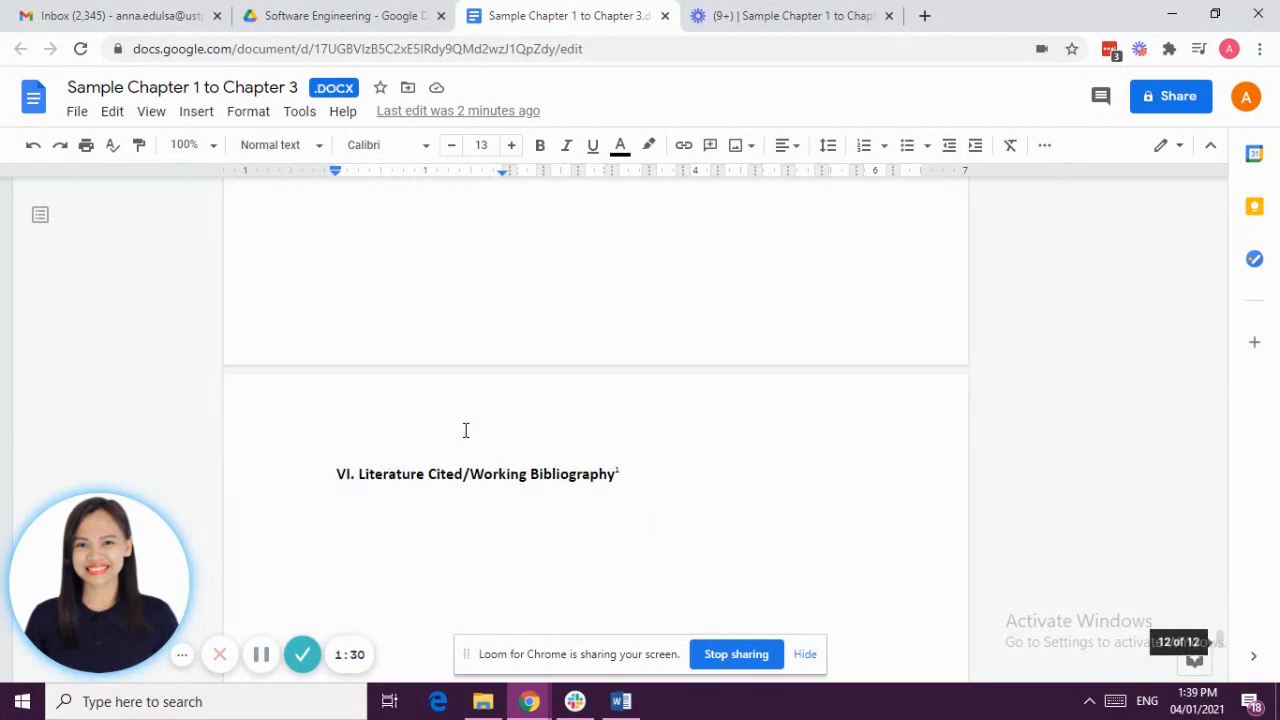